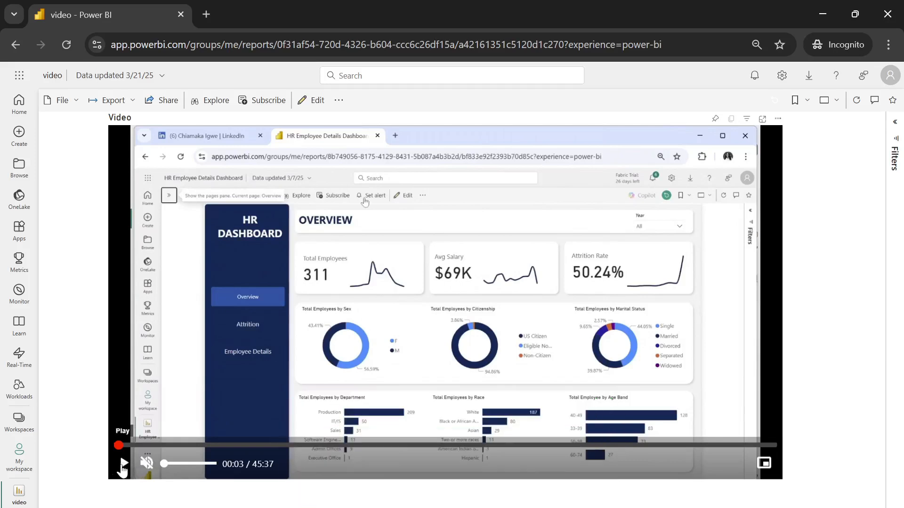
Play the HR dashboard tutorial in the Service report's video visual, then go to the YouTube channel
left_click(123, 465)
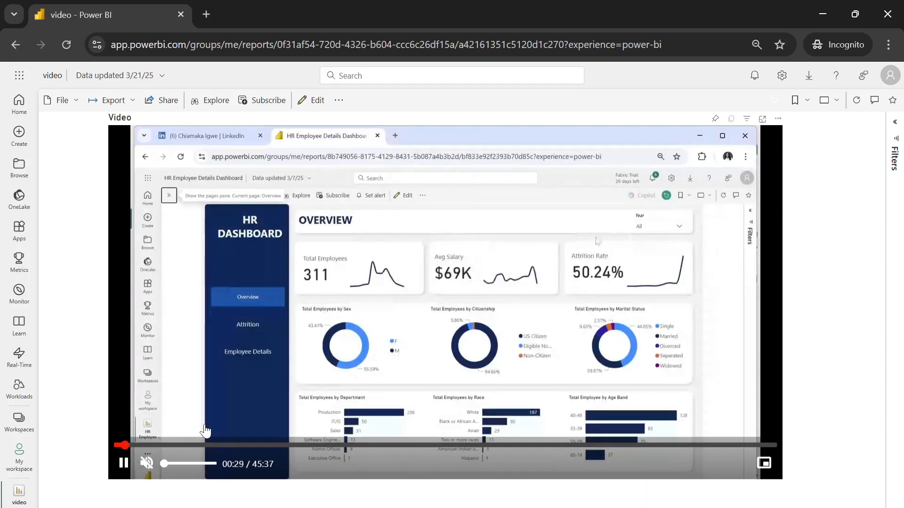
left_click(679, 226)
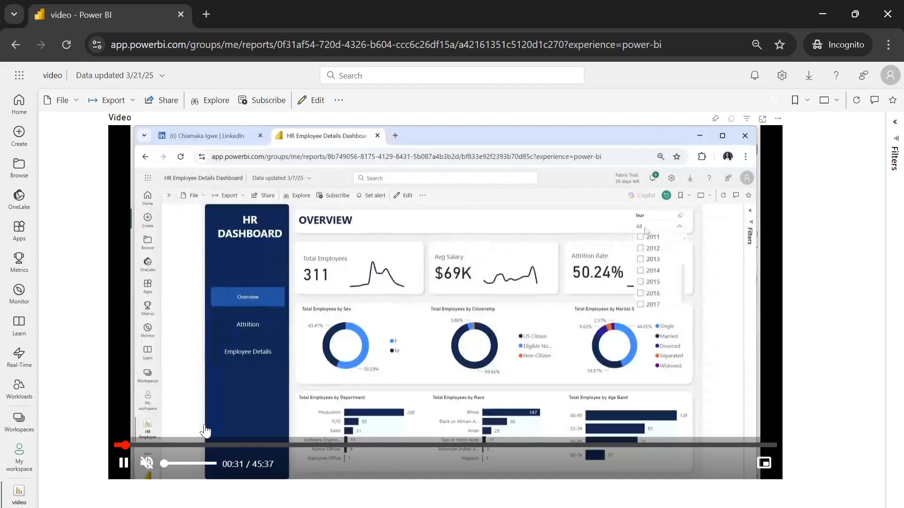
left_click(640, 259)
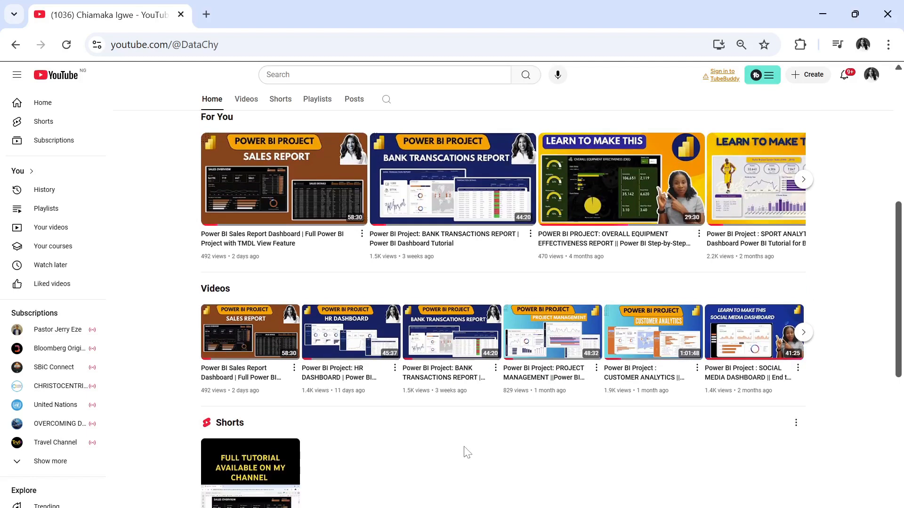
Copy the share link of the channel's bank transactions report video
scroll("down", 3)
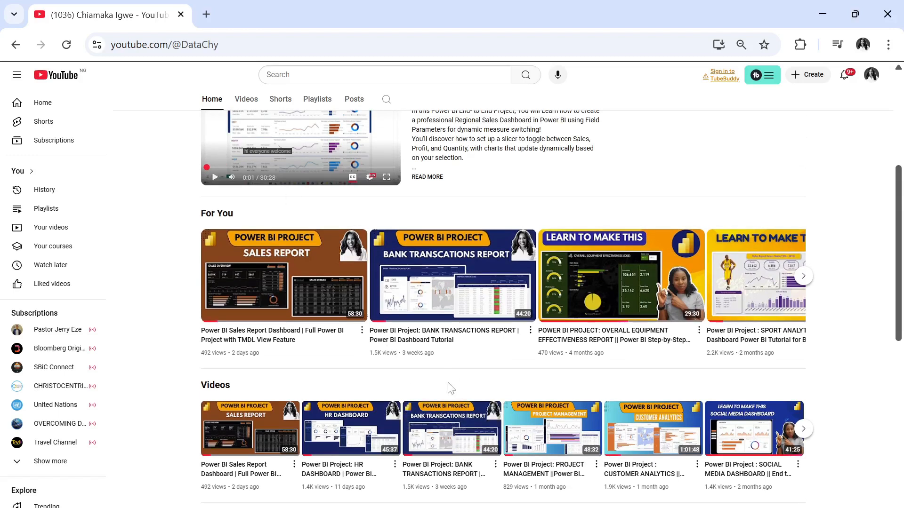
mouse_move(351, 428)
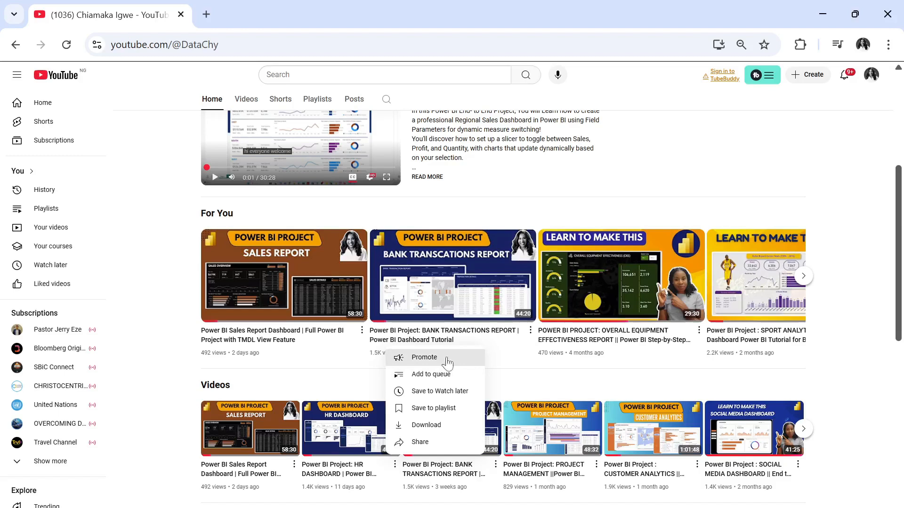
mouse_move(442, 391)
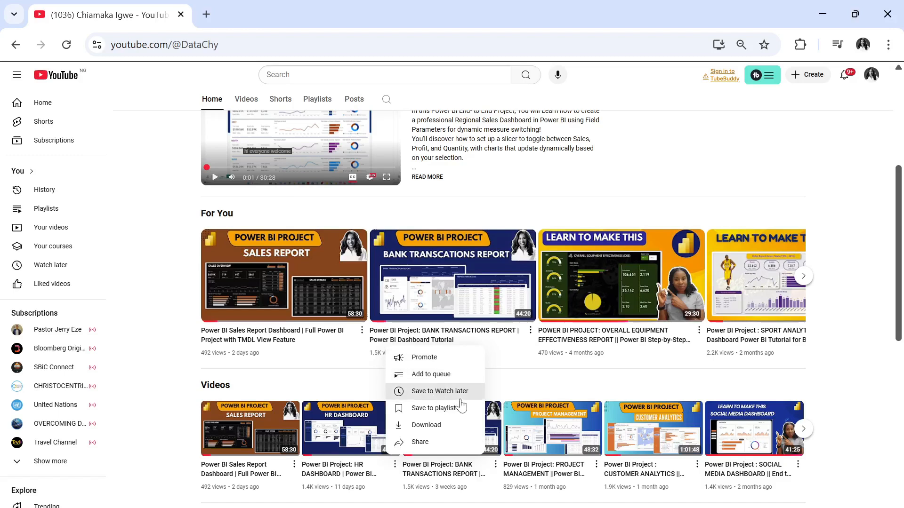
mouse_move(450, 425)
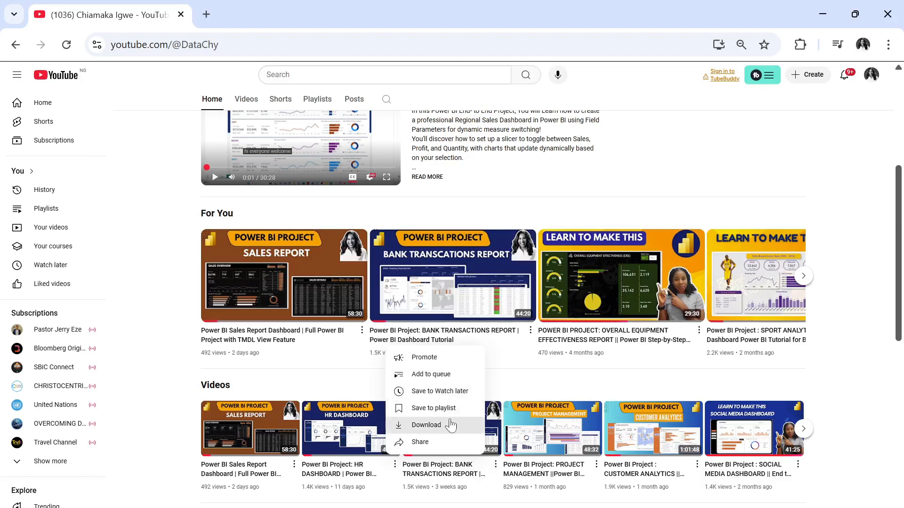
left_click(419, 443)
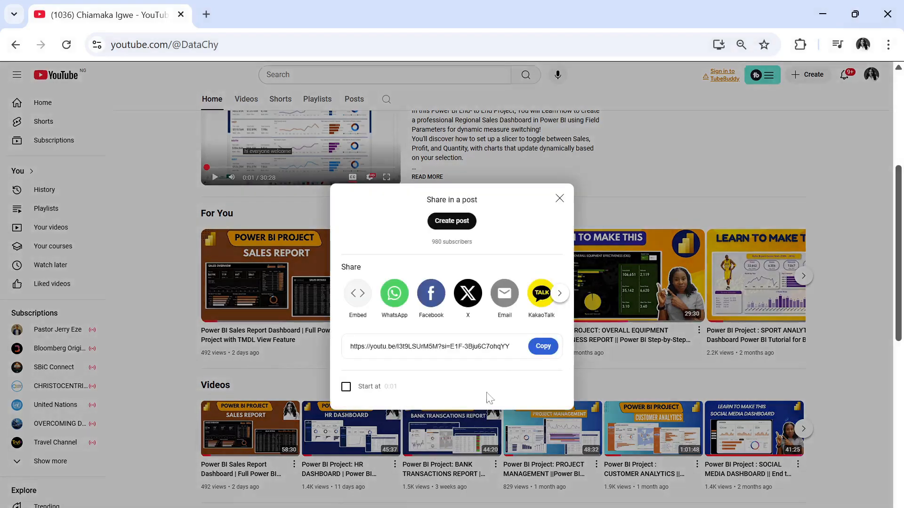
left_click(542, 347)
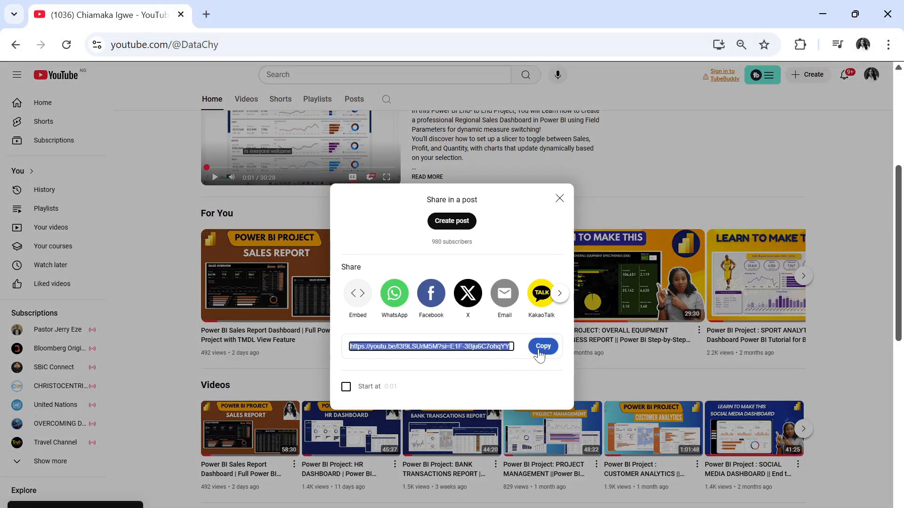
left_click(558, 198)
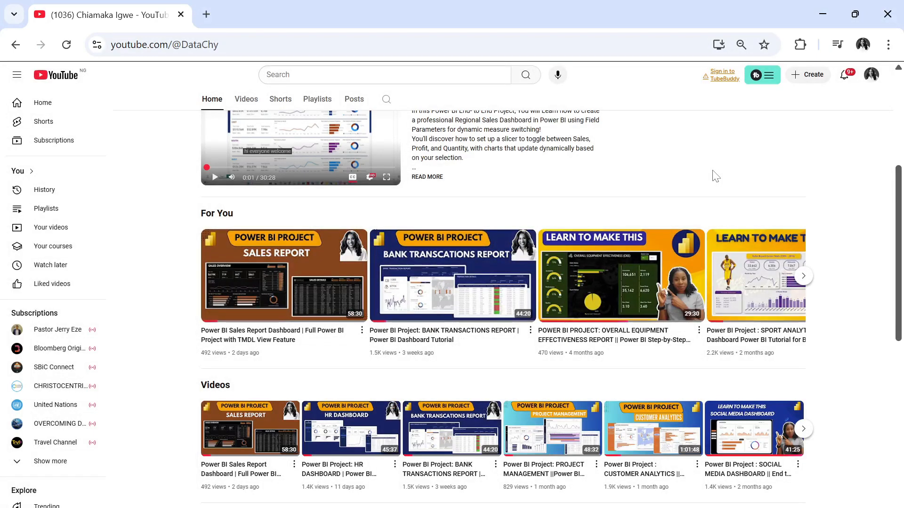
scroll("down", 3)
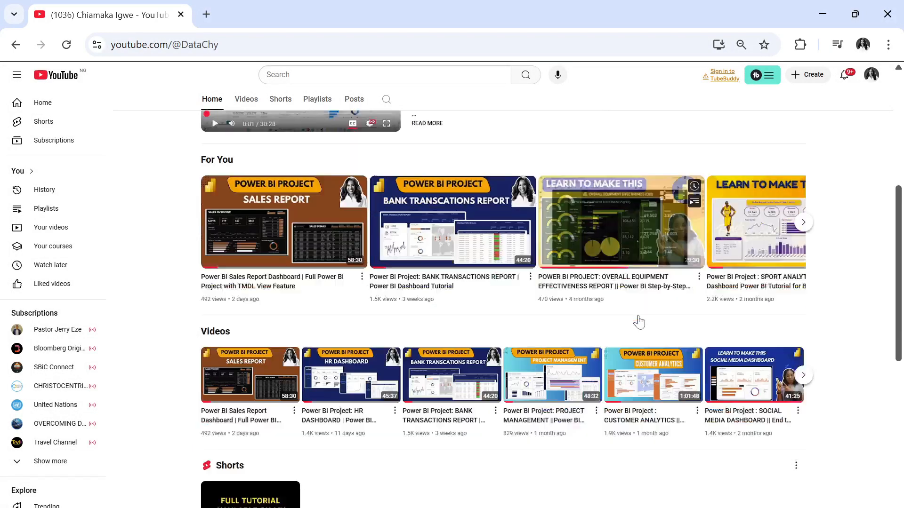
scroll("up", 3)
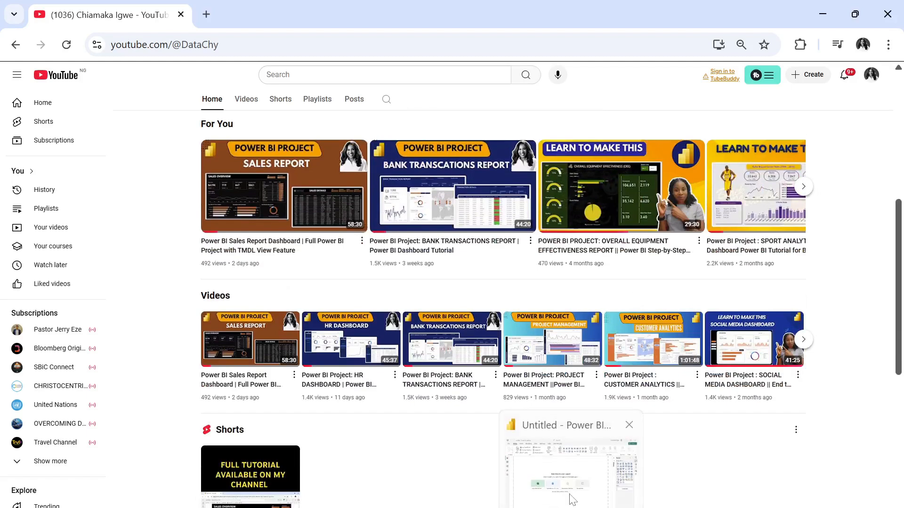
In the untitled Desktop report, enter data as a table named 'Video Table' and load it
left_click(571, 461)
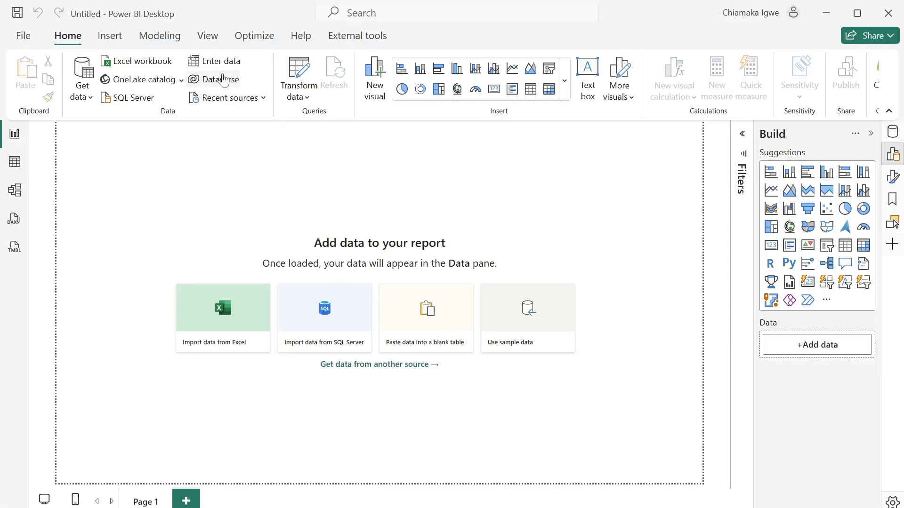
mouse_move(221, 60)
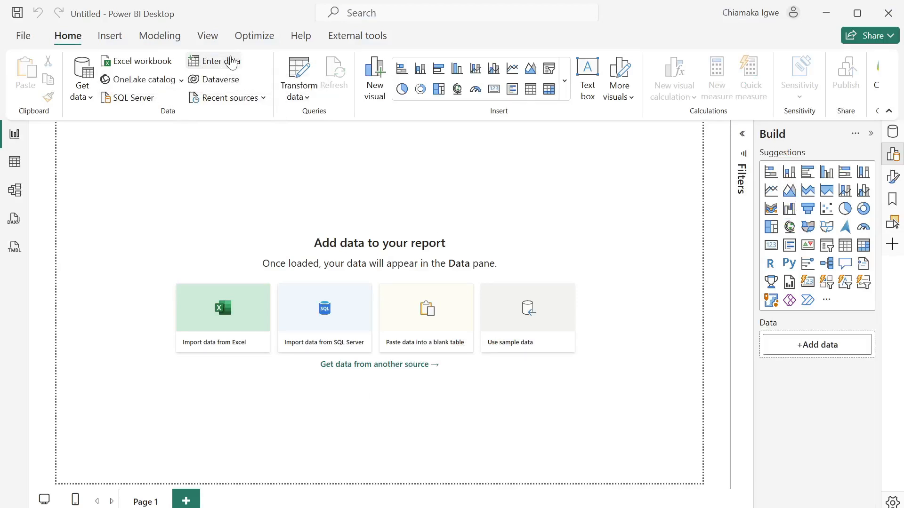
mouse_move(341, 318)
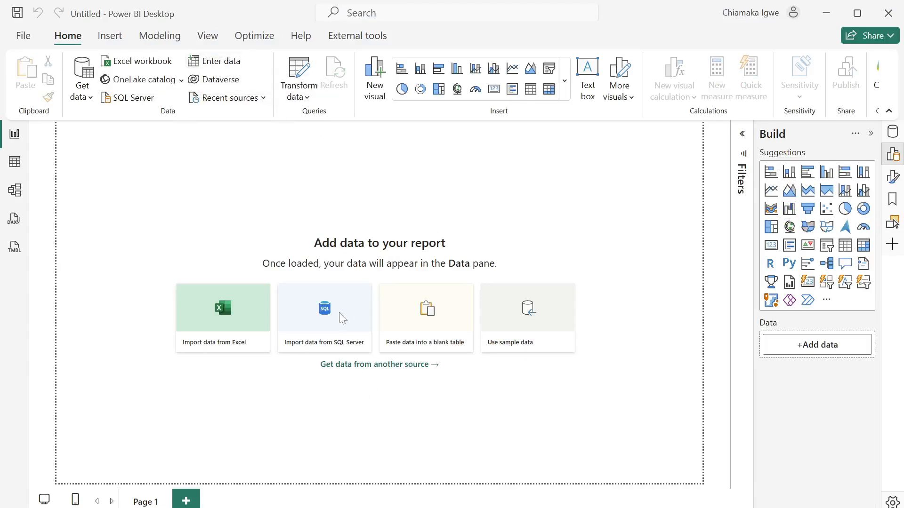
left_click(426, 317)
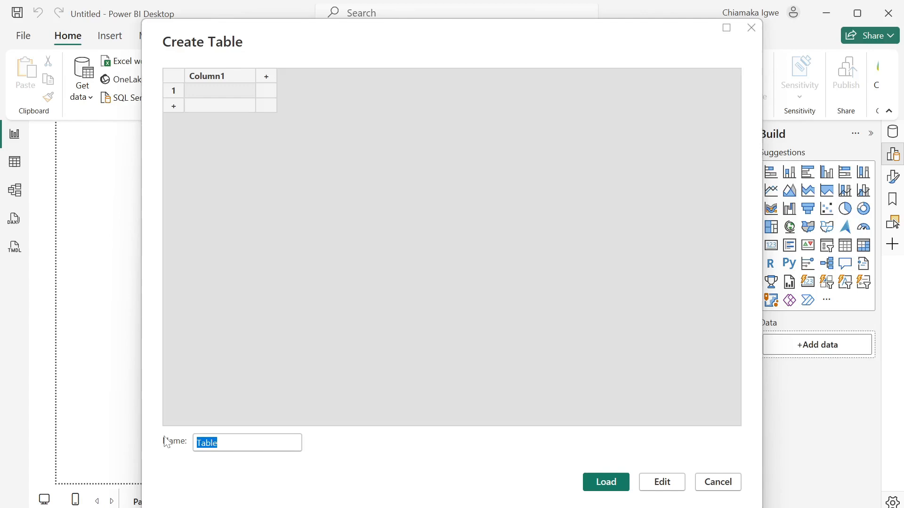
type("Vid")
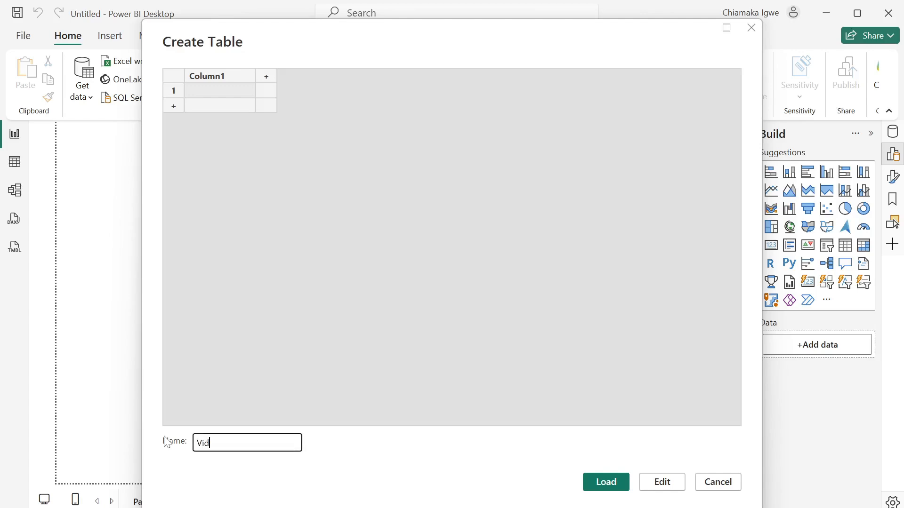
type("eo Table")
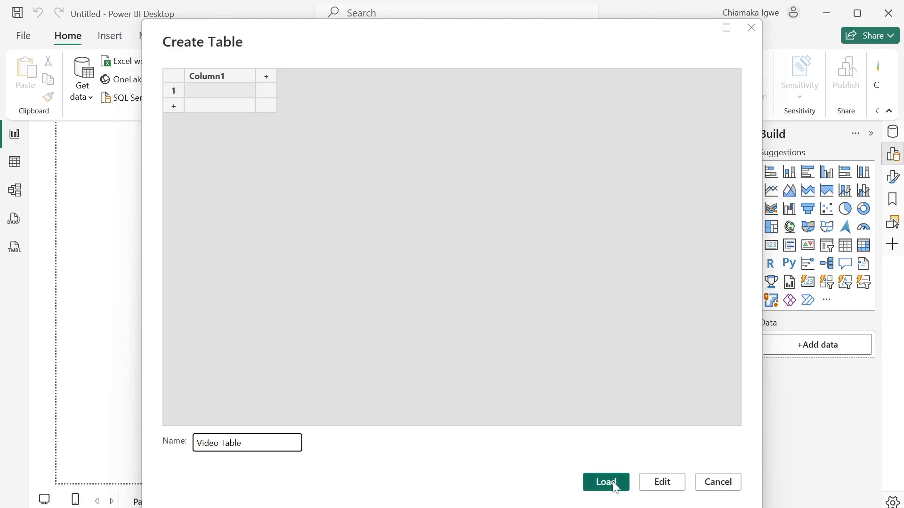
left_click(606, 482)
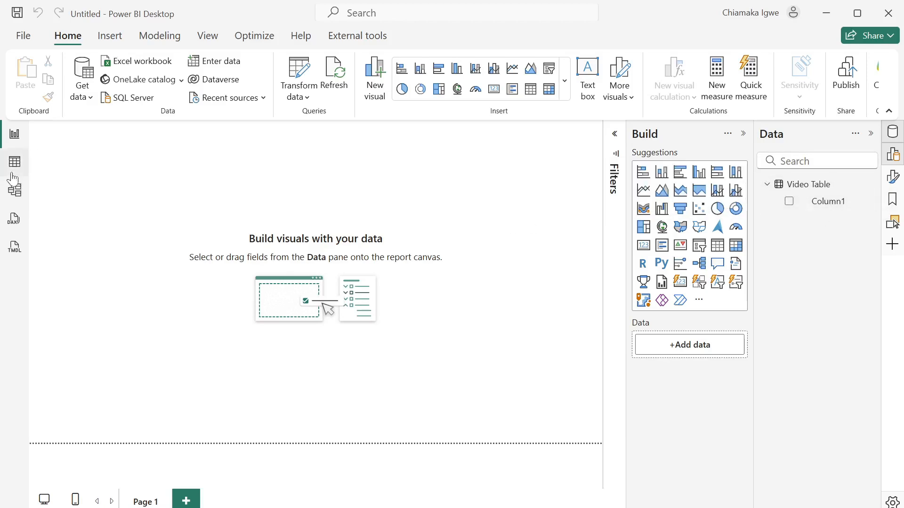
Create the measure Video = "<youtu.be link>" in Video Table and return to Report view
left_click(13, 161)
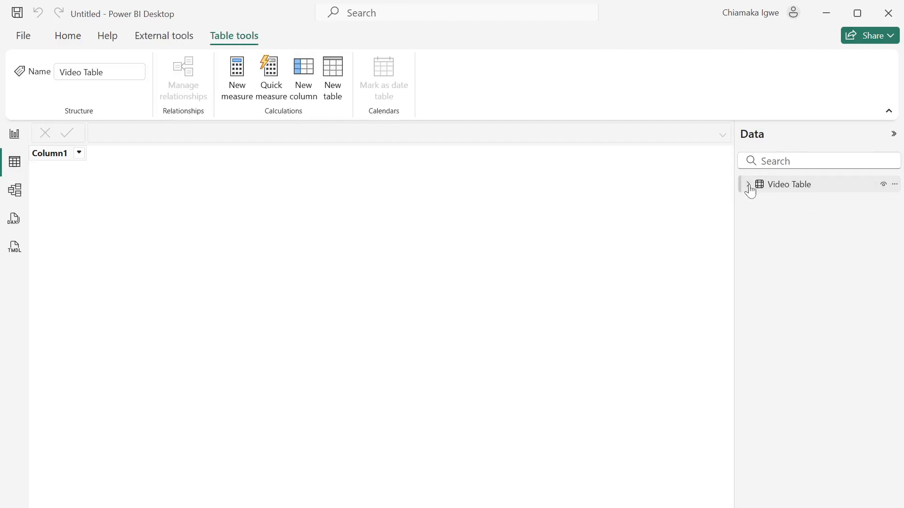
left_click(748, 184)
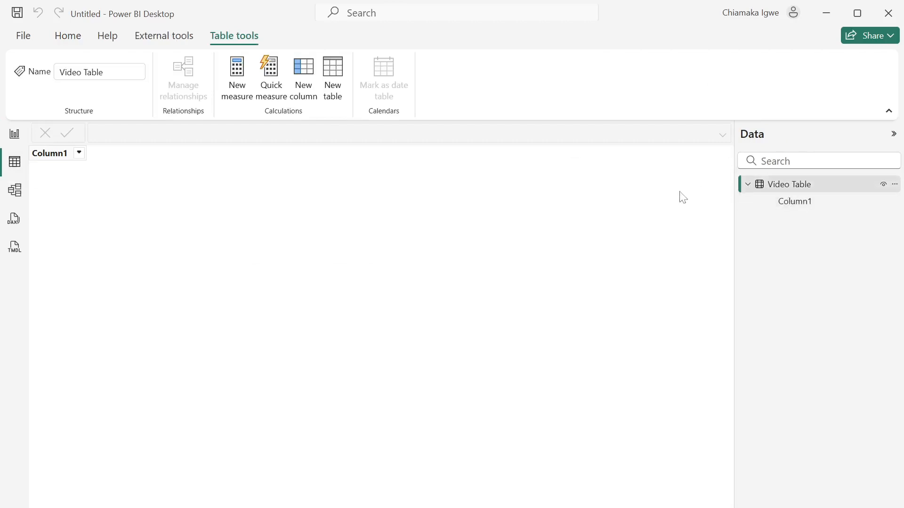
mouse_move(733, 167)
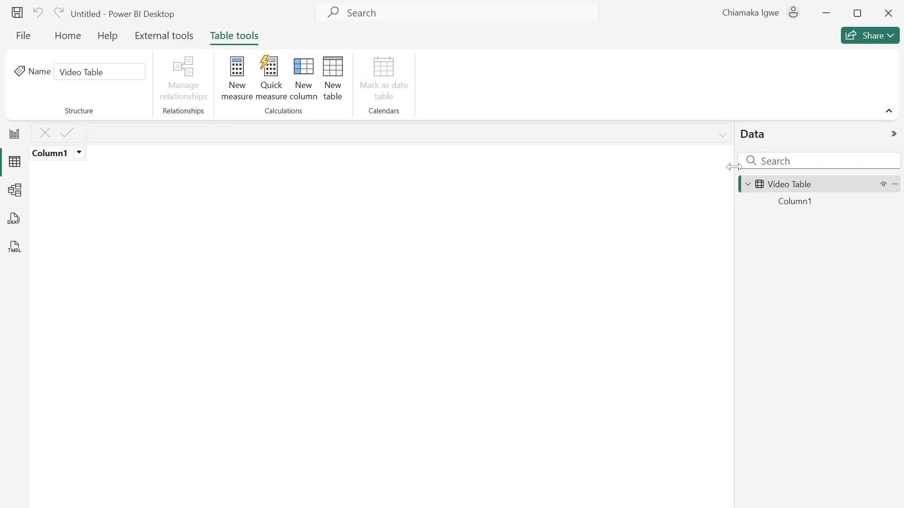
right_click(788, 184)
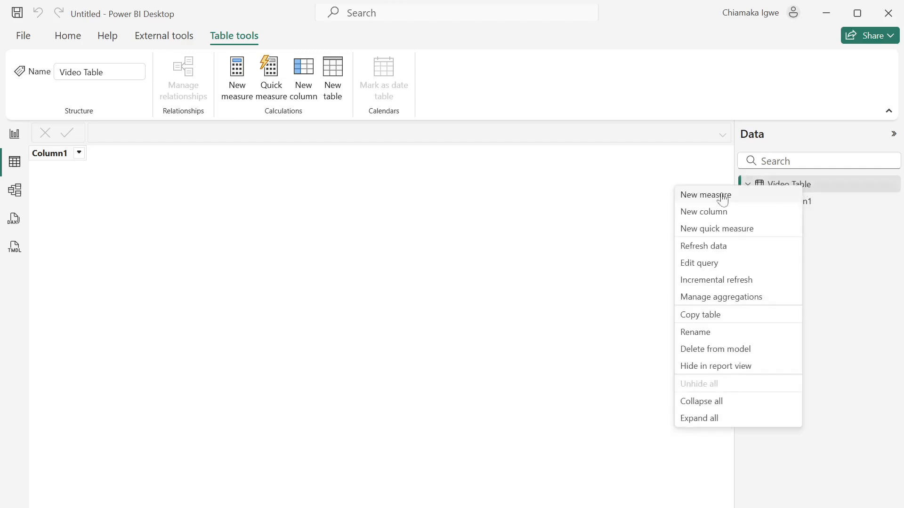
mouse_move(707, 202)
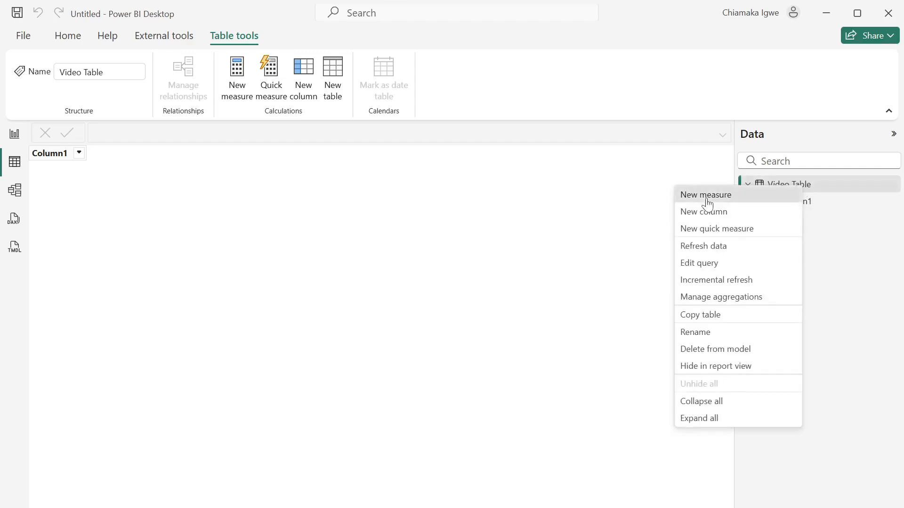
left_click(705, 194)
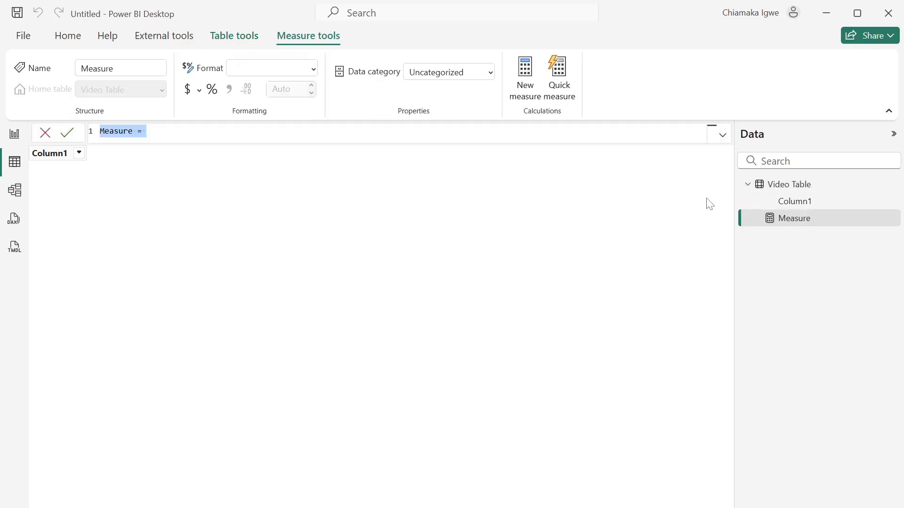
type("Video =")
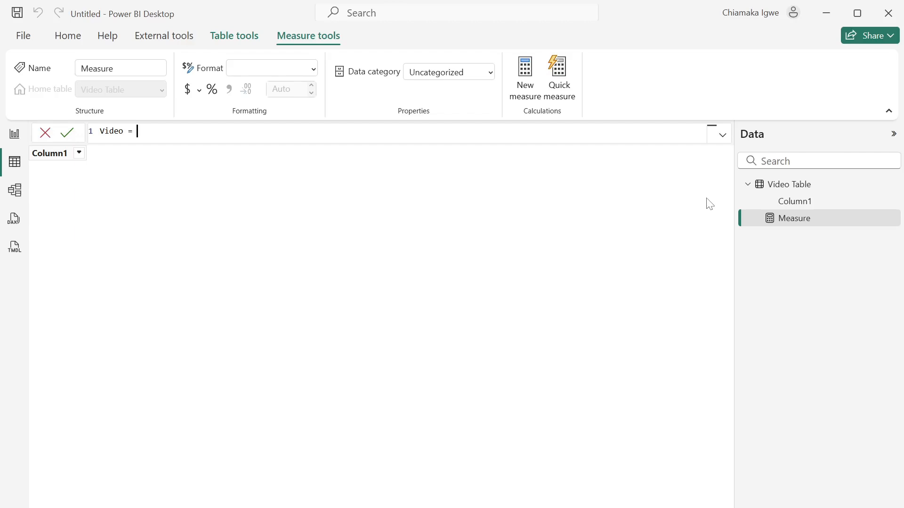
type("\"")
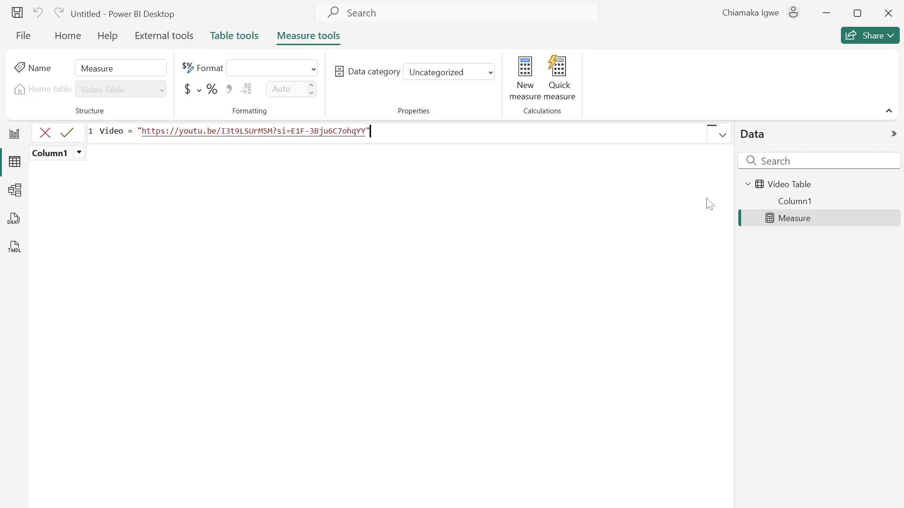
mouse_move(425, 243)
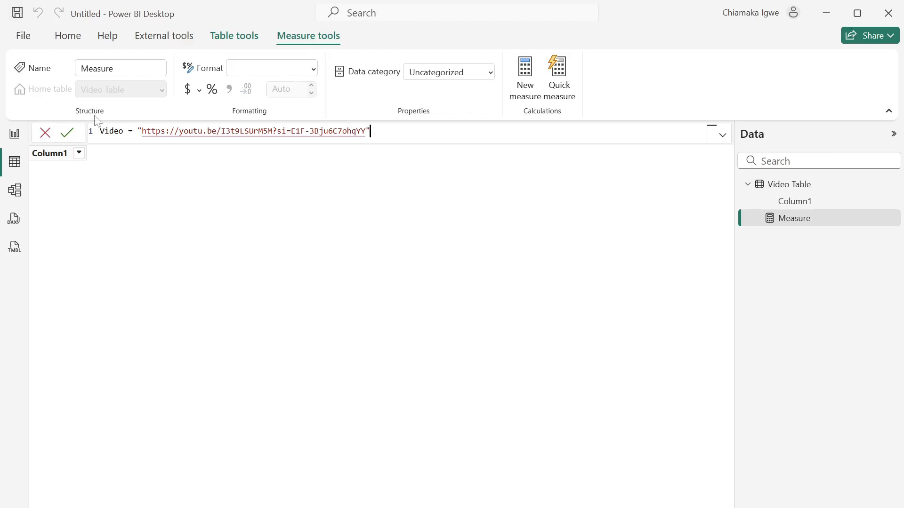
left_click(67, 133)
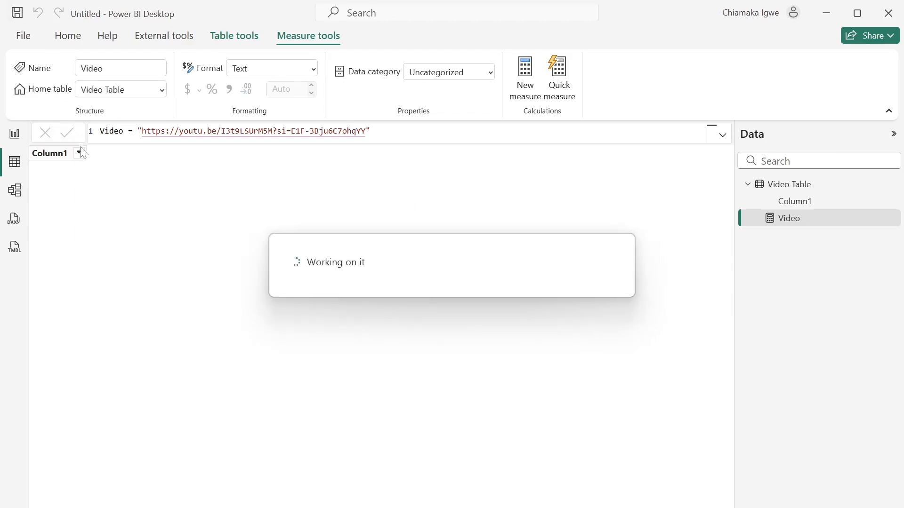
left_click(13, 134)
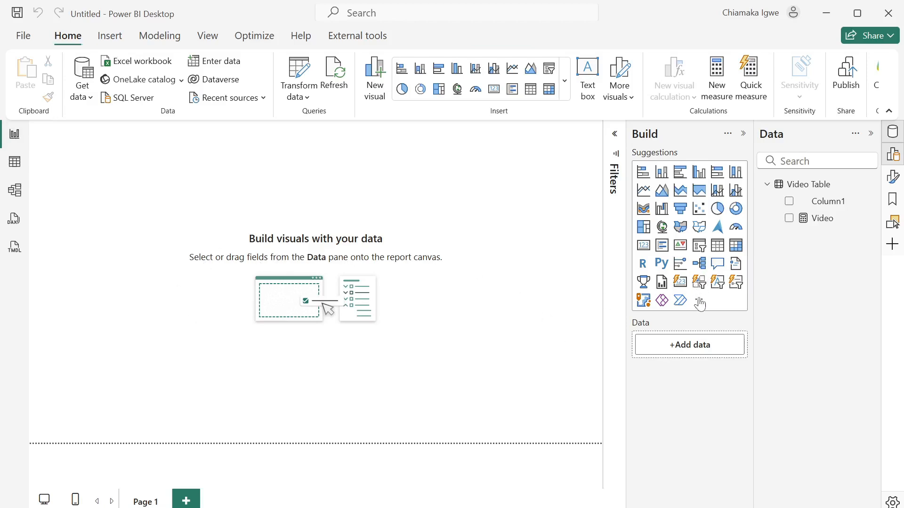
Search the visuals marketplace for 'video player' and add pbiCraft's videoplayer visual
left_click(700, 301)
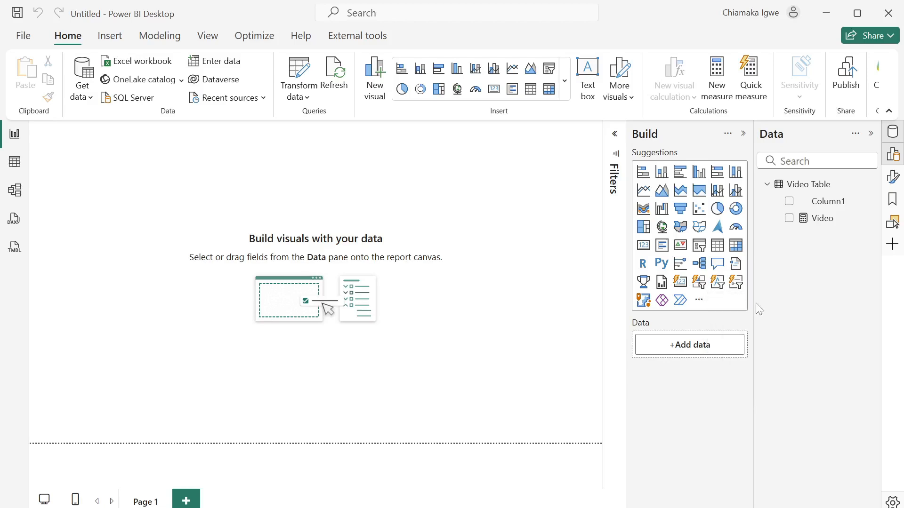
left_click(698, 300)
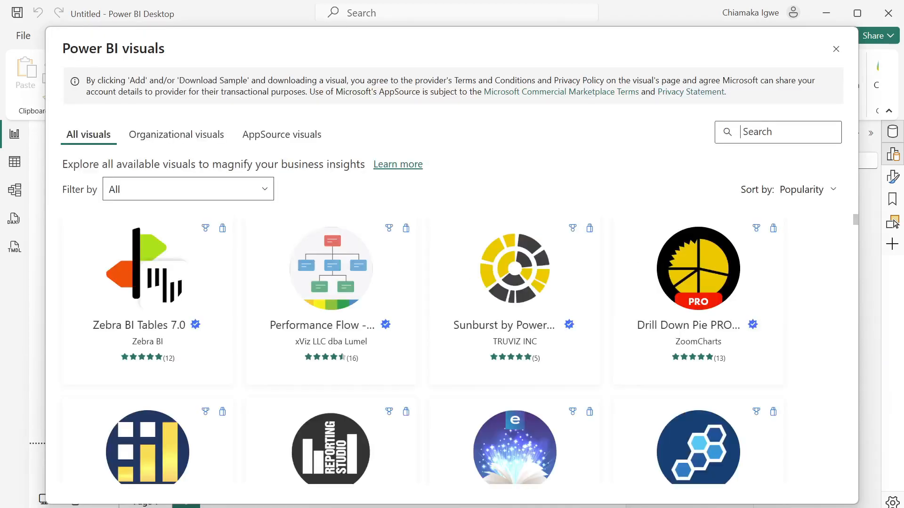
type("video")
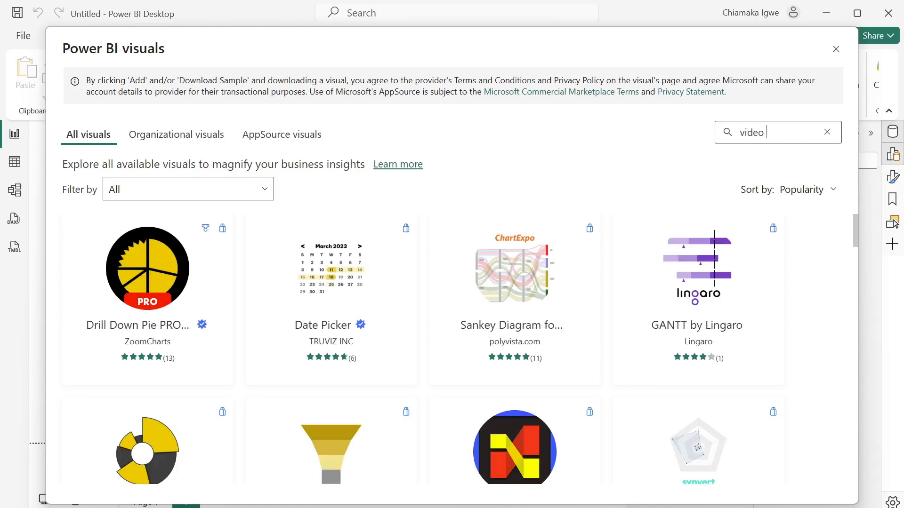
type("playe")
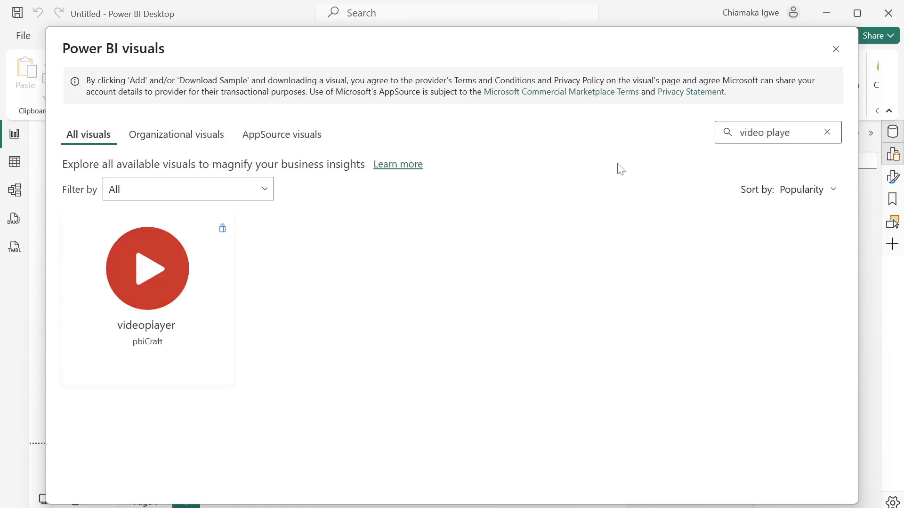
left_click(147, 269)
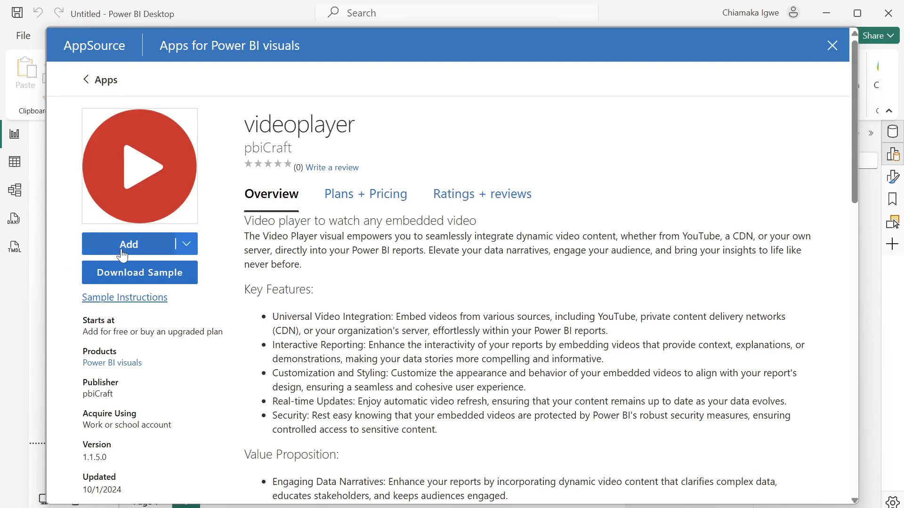
left_click(129, 244)
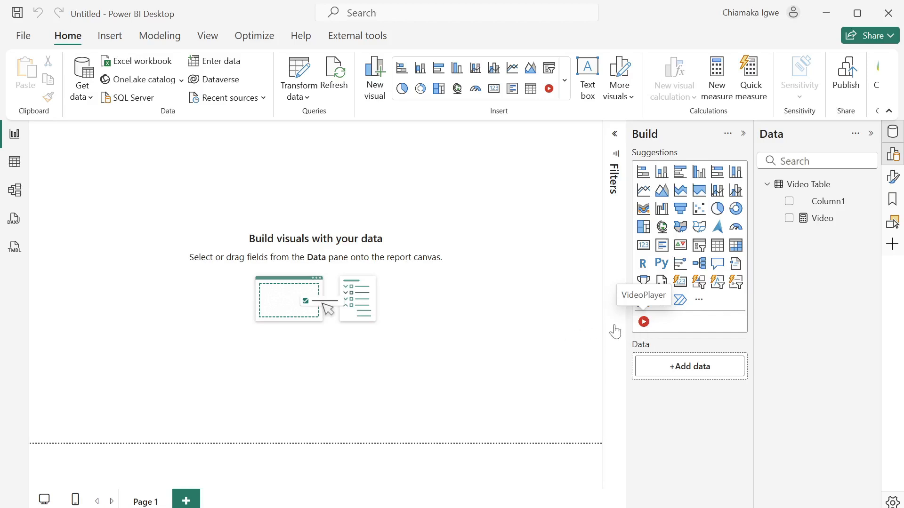
Place and enlarge a videoplayer visual, set the Video measure as its URL, and play it
left_click(643, 322)
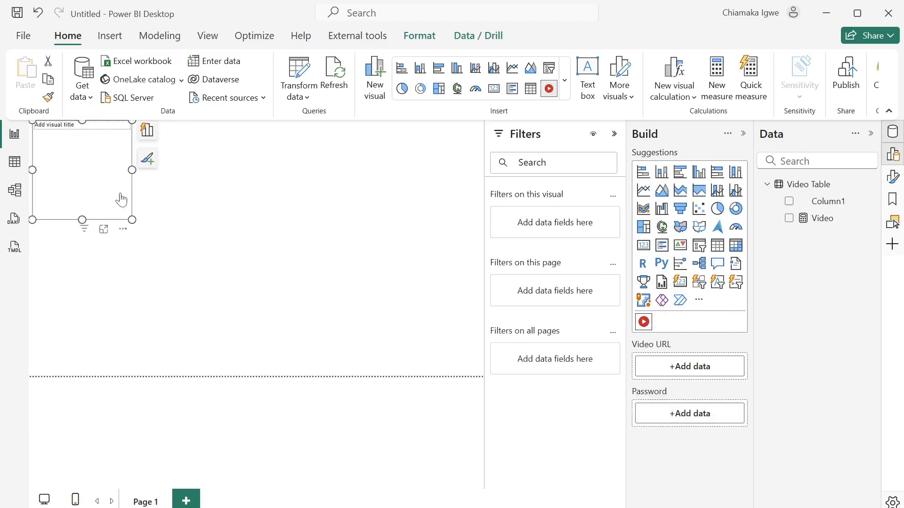
left_click(182, 235)
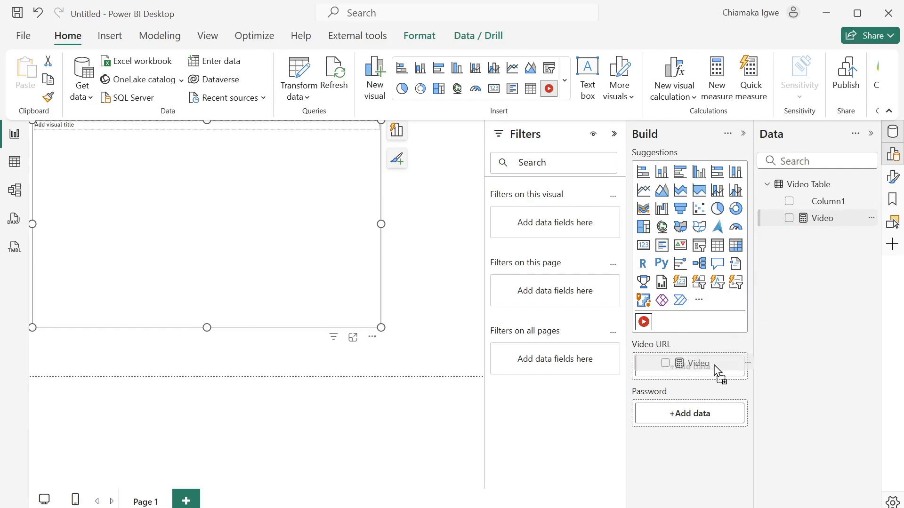
left_click(789, 218)
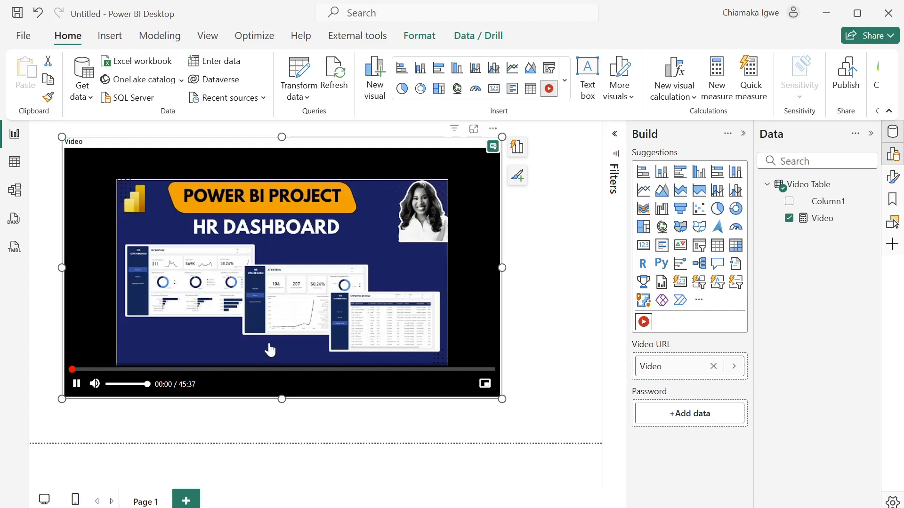
left_click(75, 384)
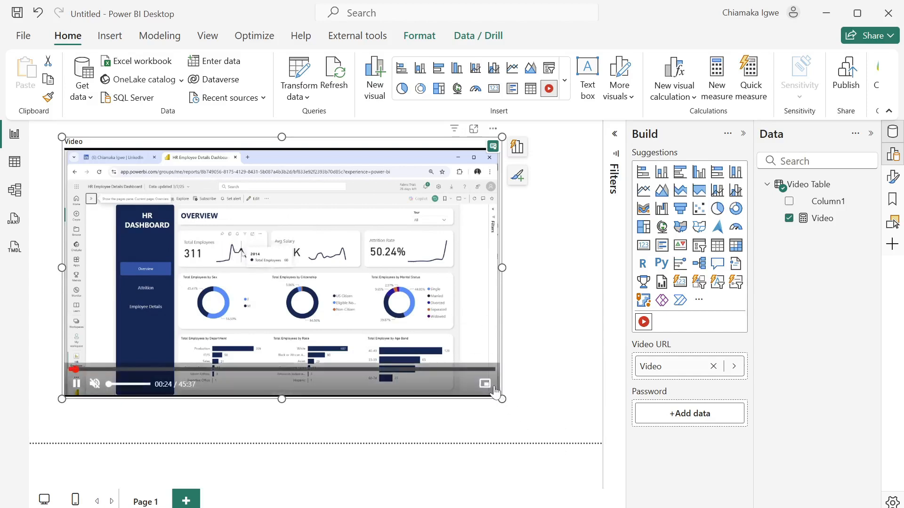
Pop the playing HR dashboard tutorial out into picture-in-picture
left_click(485, 384)
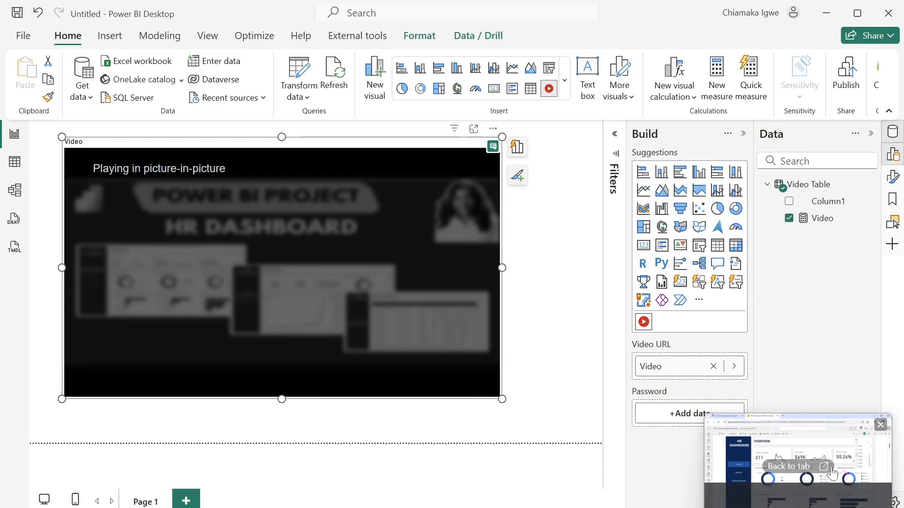
mouse_move(618, 396)
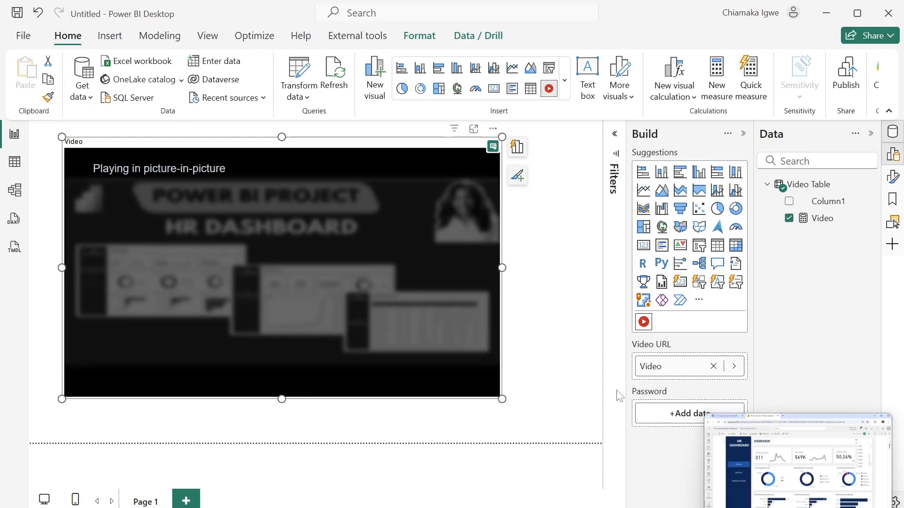
mouse_move(487, 347)
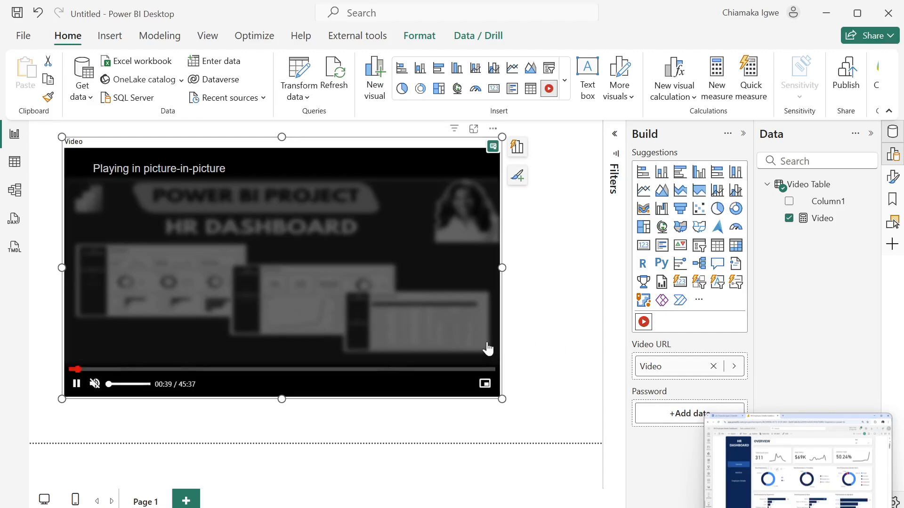